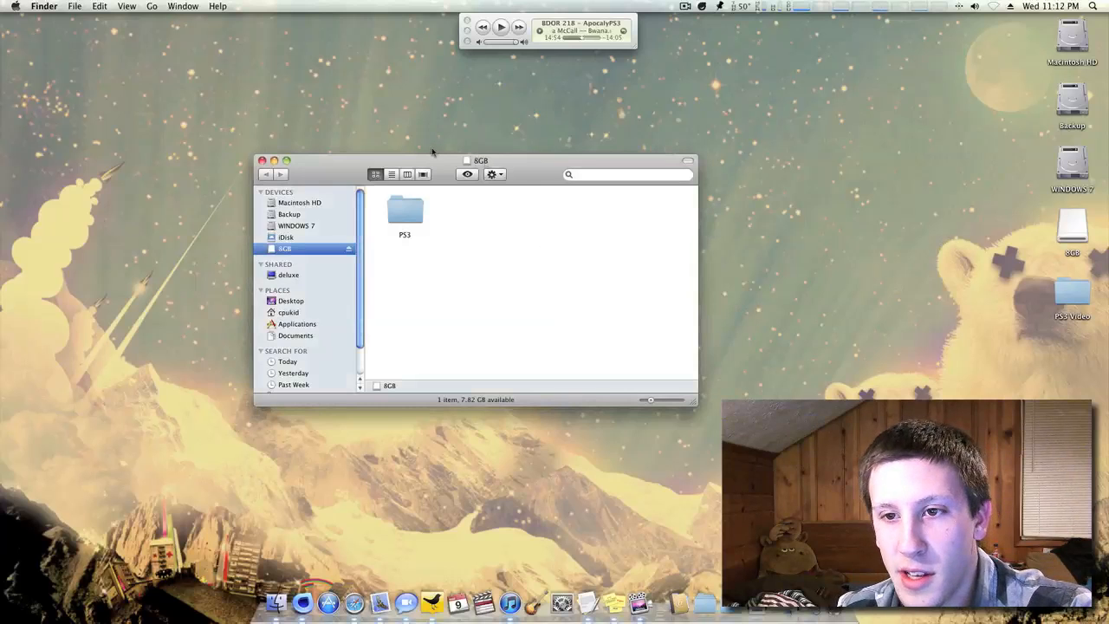
Open the flash drive's PS3 > UPDATE folder beside the downloaded 3.55 firmware file
{"action": "double_click", "coordinate": [406, 211]}
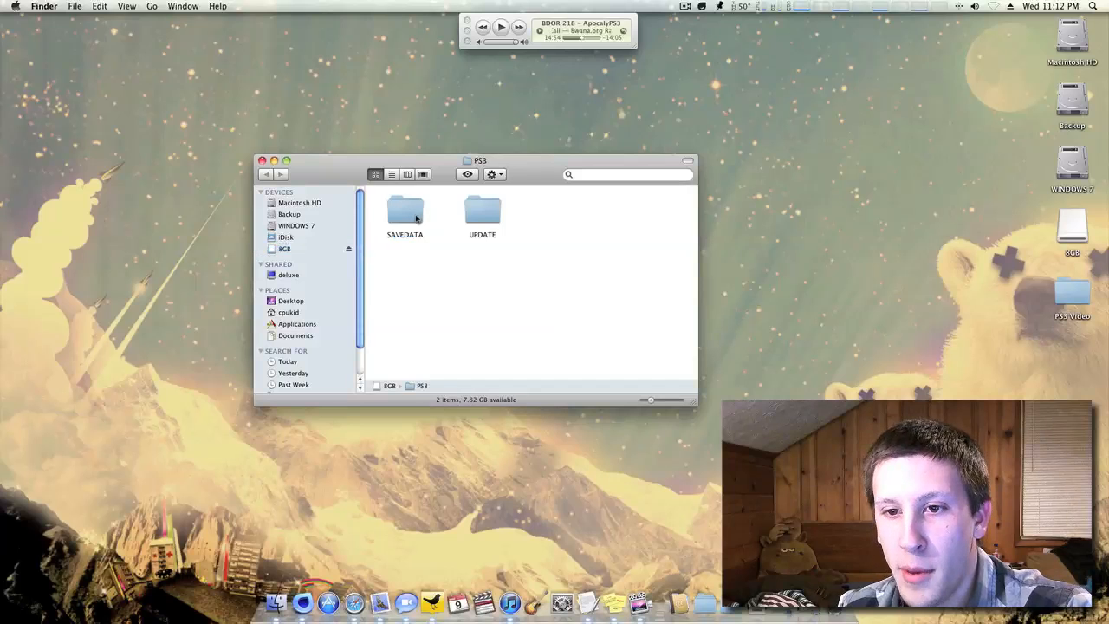
{"action": "left_click", "coordinate": [482, 212]}
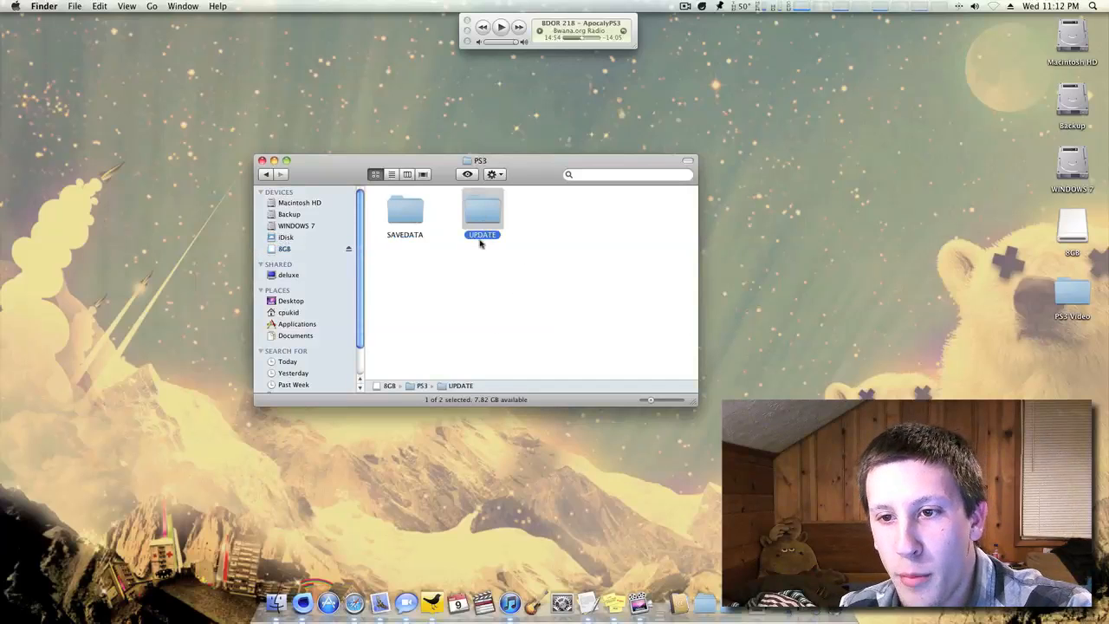
{"action": "double_click", "coordinate": [482, 211]}
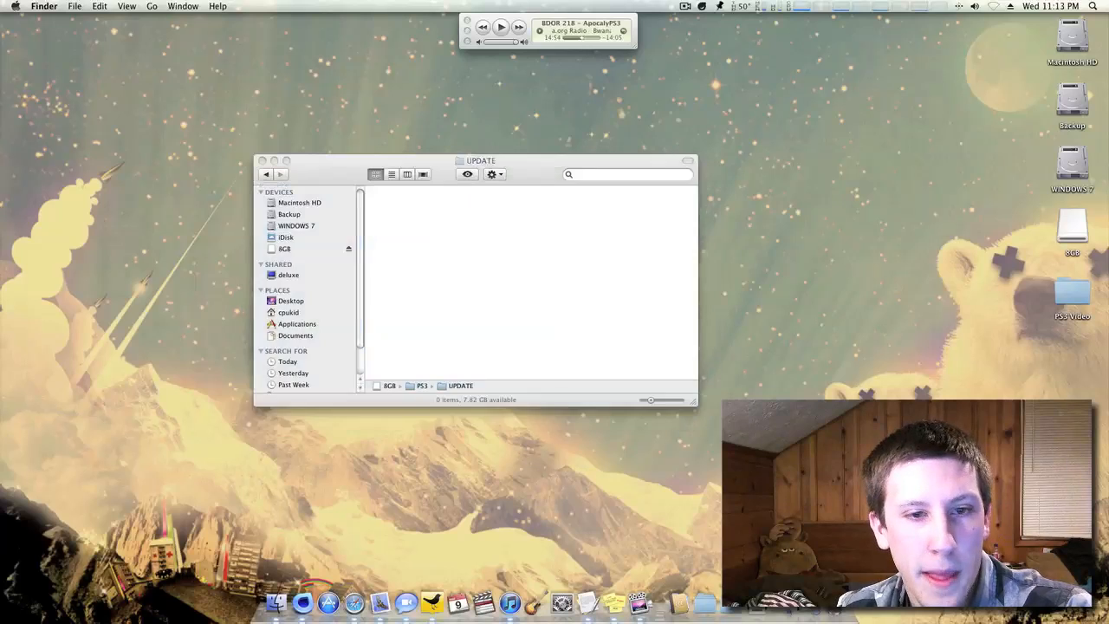
{"action": "left_click", "coordinate": [787, 142]}
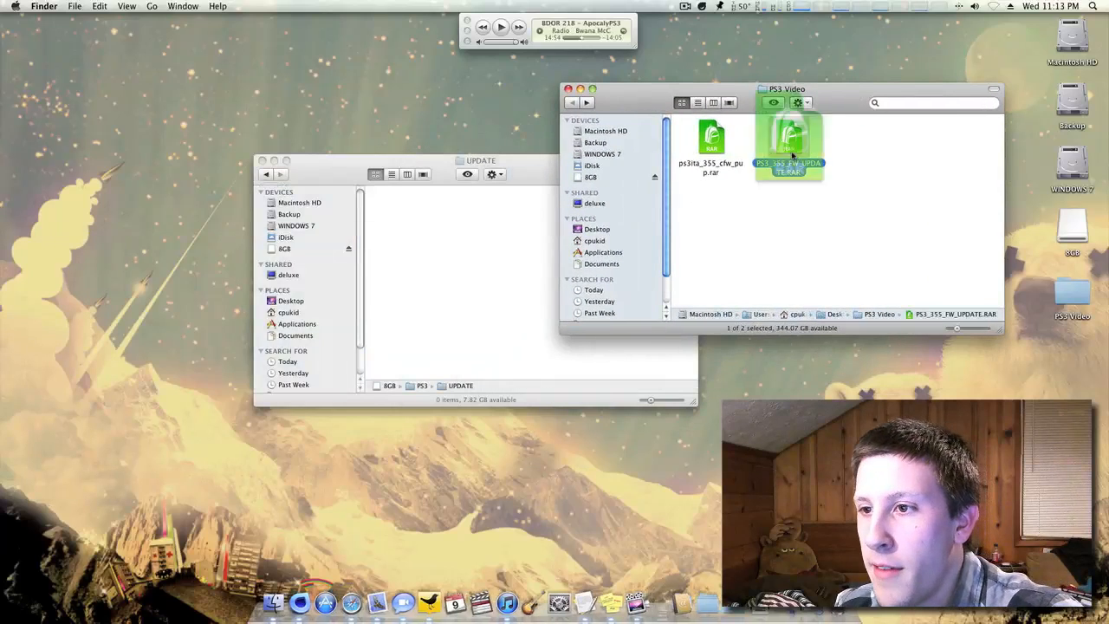
{"action": "double_click", "coordinate": [789, 142]}
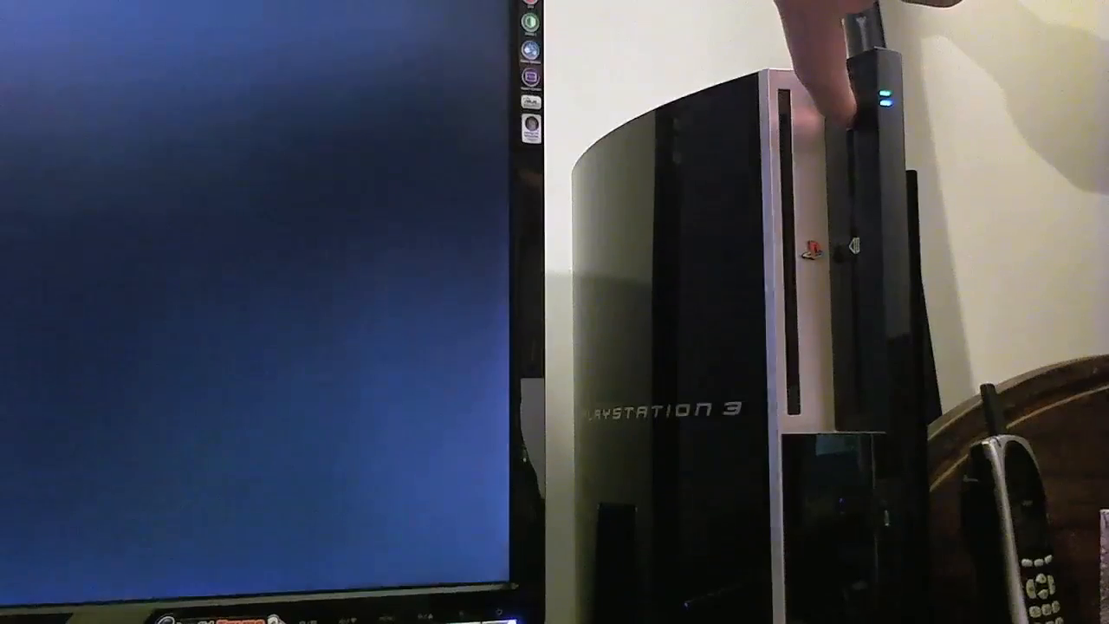
Hold the power button through the beeps until the Recovery Menu lists its options
{"action": "left_click", "coordinate": [853, 96]}
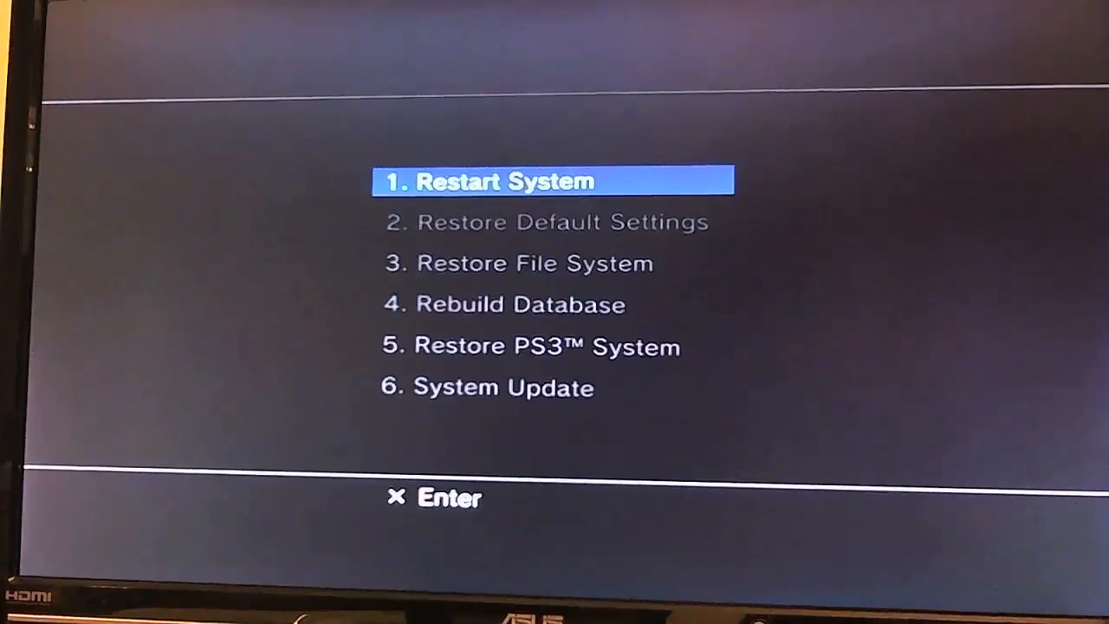
Choose 6. System Update and confirm with the PS button to install official 3.55
{"action": "key", "text": "Down"}
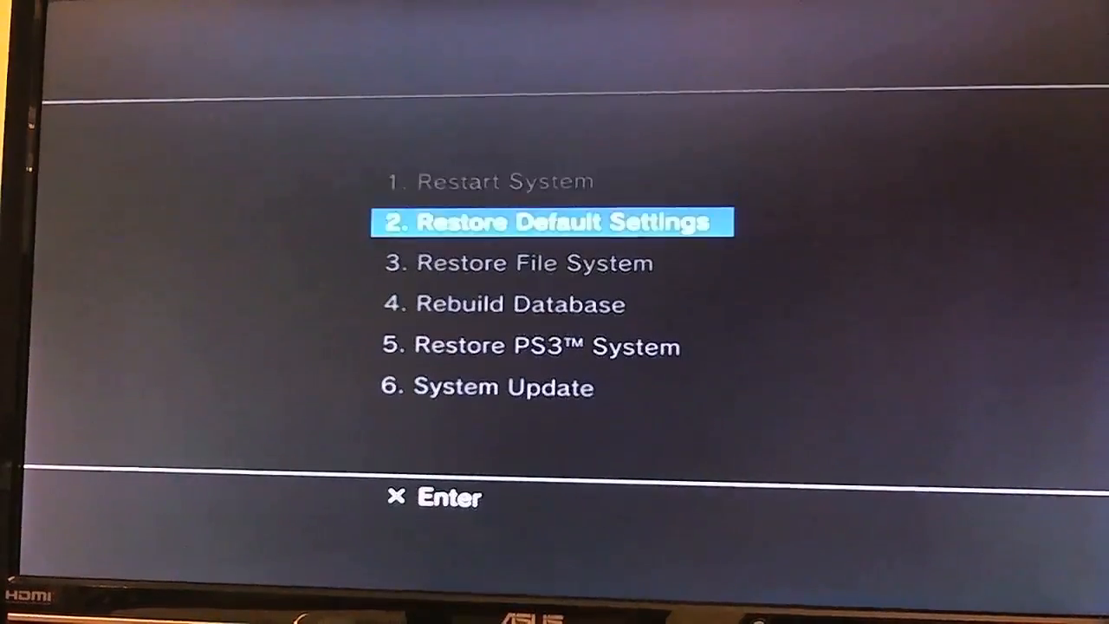
{"action": "key", "text": "down"}
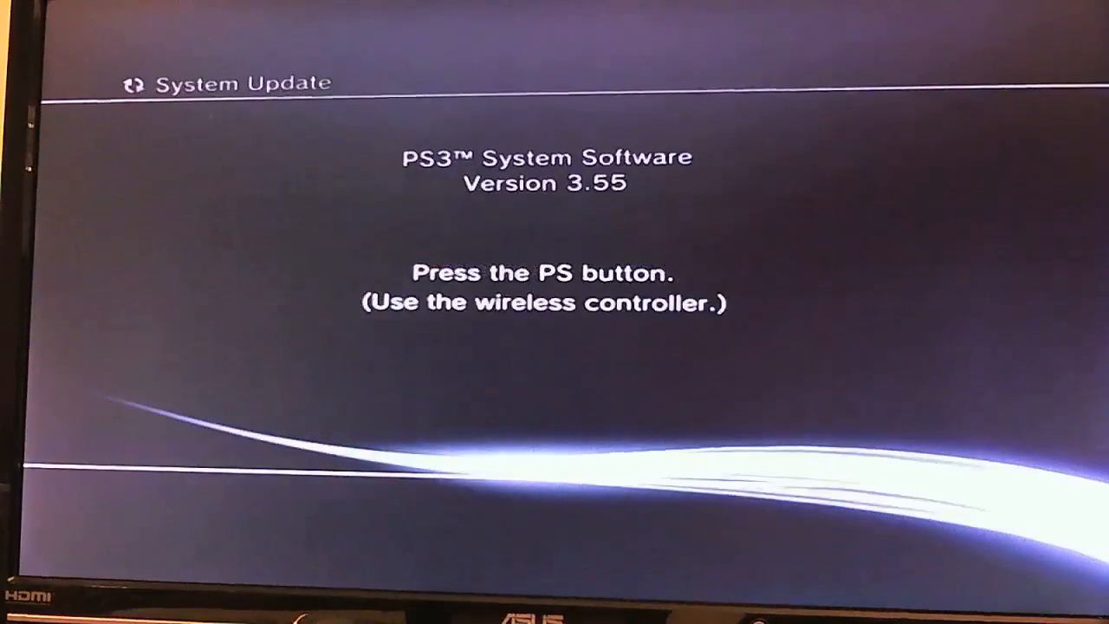
{"action": "key", "text": "ps"}
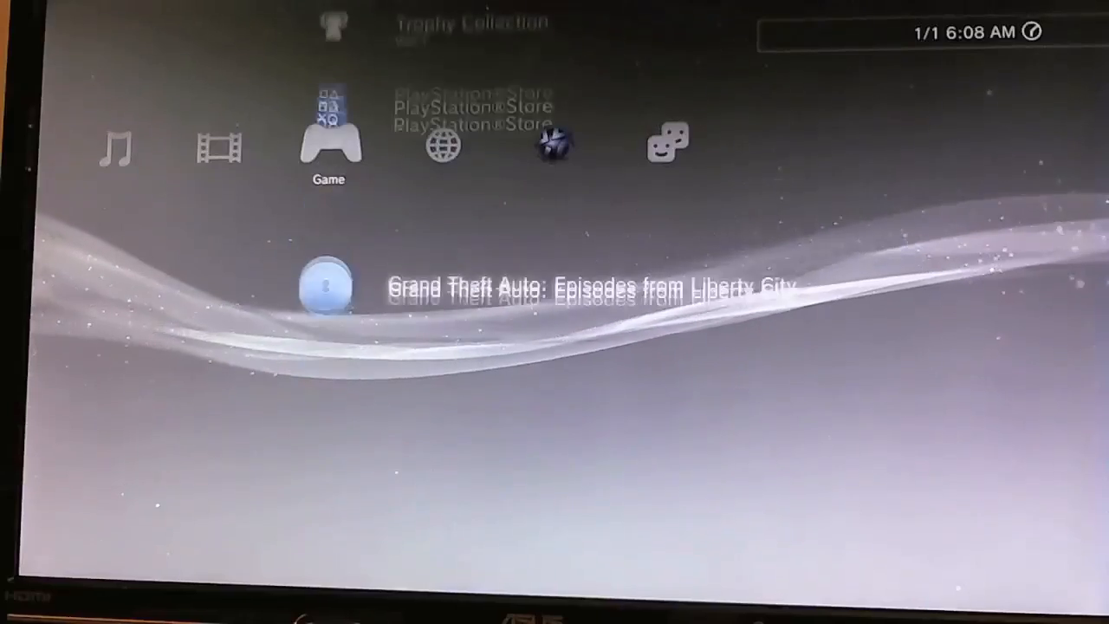
{"action": "scroll", "scroll_direction": "down", "scroll_amount": 3}
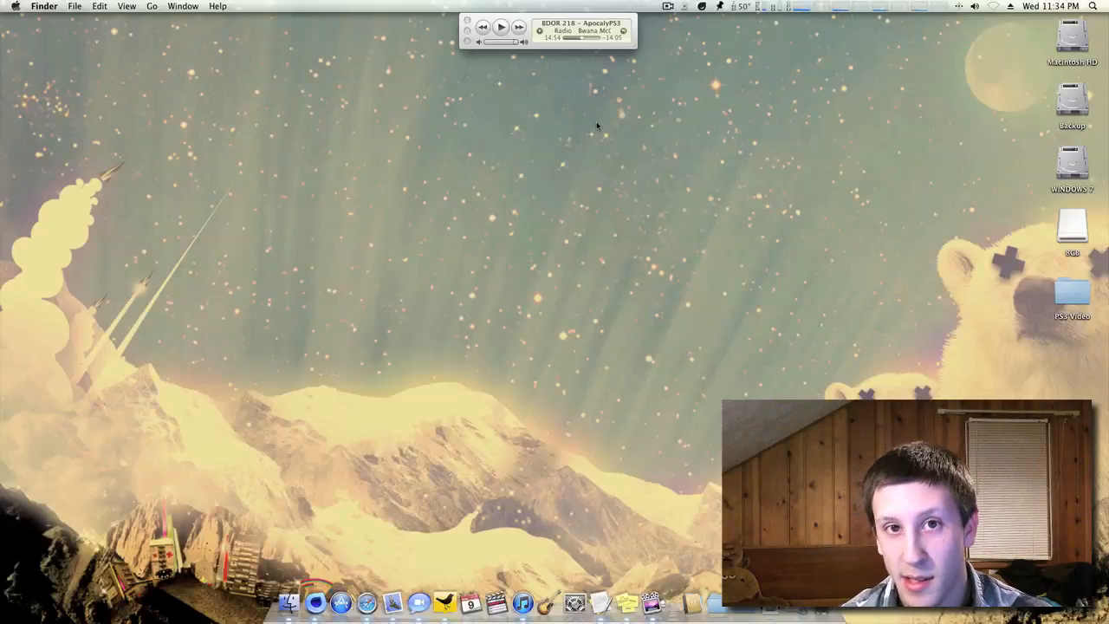
Move the official PS3UPDAT.PUP in 8GB > PS3 > UPDATE to the Trash
{"action": "double_click", "coordinate": [1073, 224]}
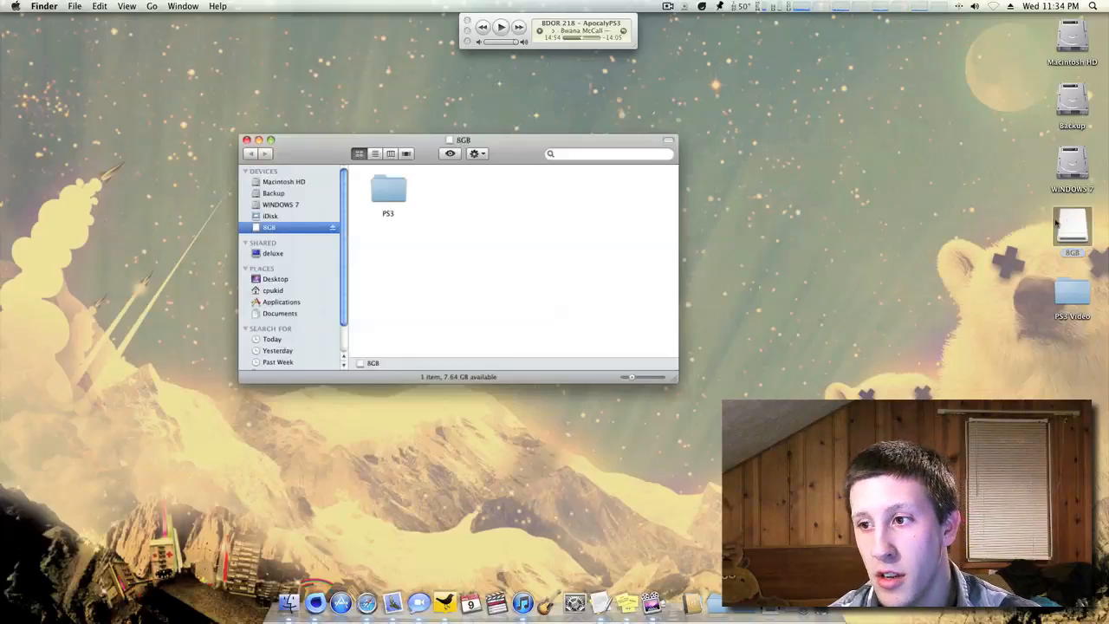
{"action": "double_click", "coordinate": [388, 189]}
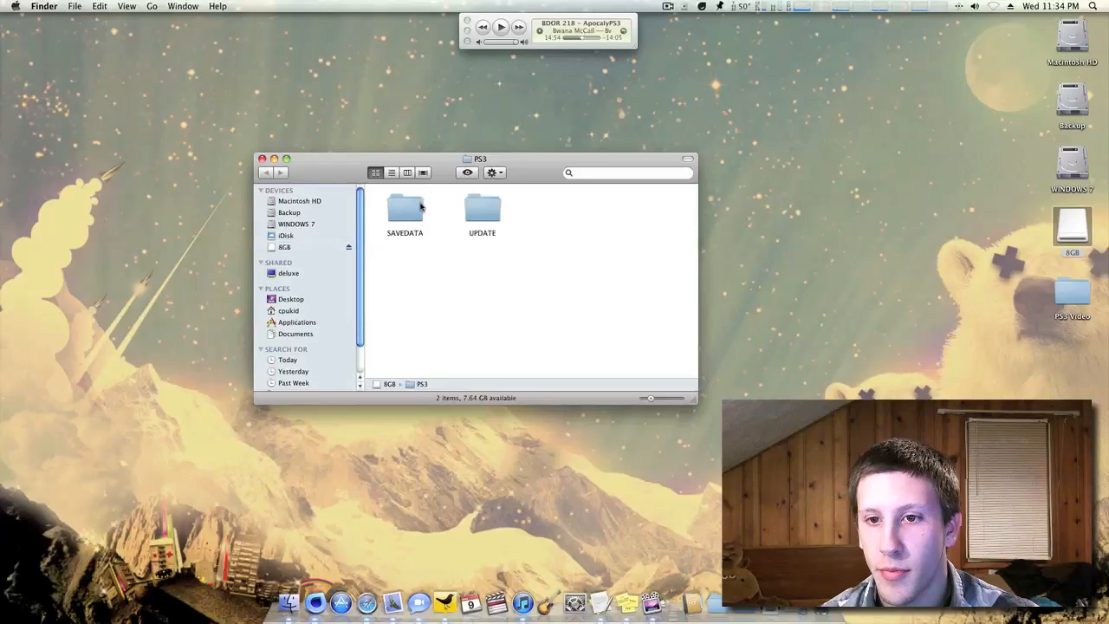
{"action": "right_click", "coordinate": [405, 211]}
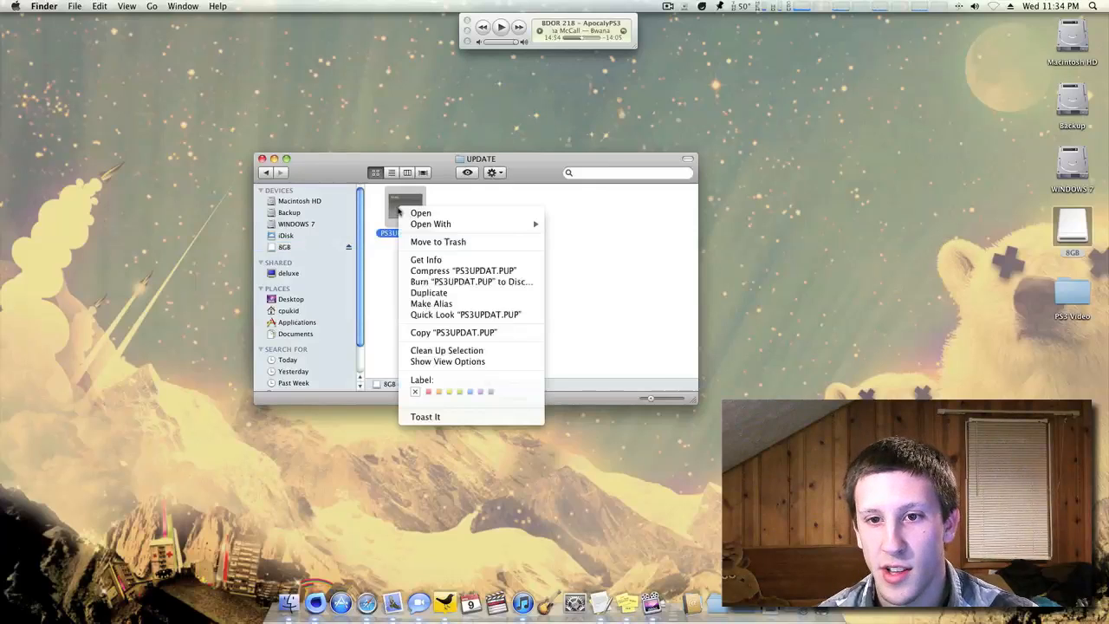
{"action": "left_click", "coordinate": [437, 243]}
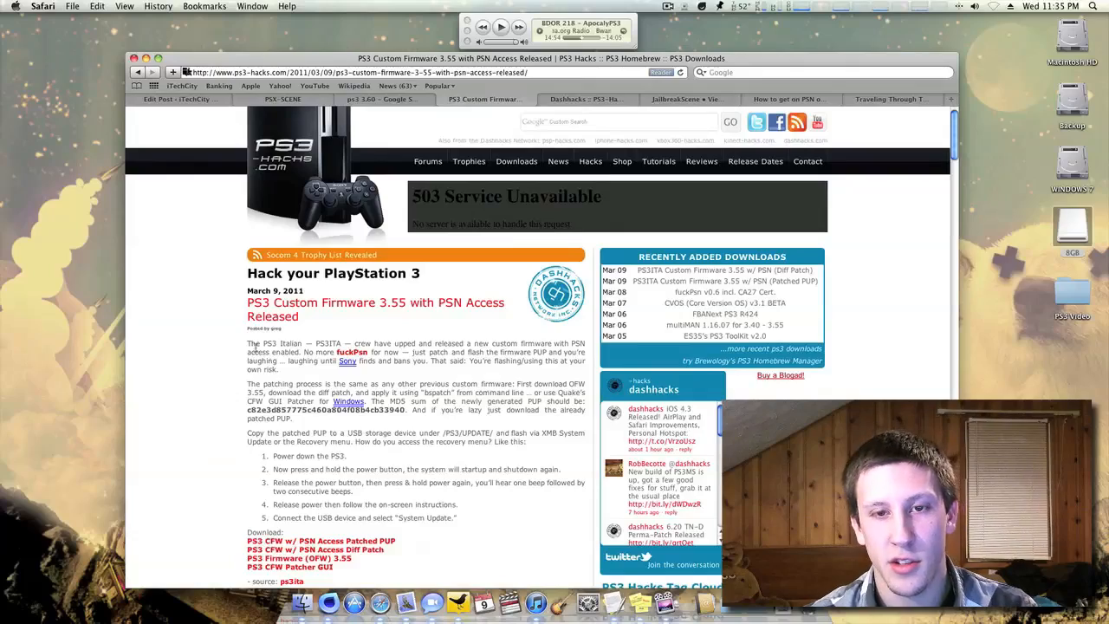
Scroll the ps3-hacks.com CFW 3.55 article down to its download links
{"action": "scroll", "scroll_direction": "down", "scroll_amount": 3}
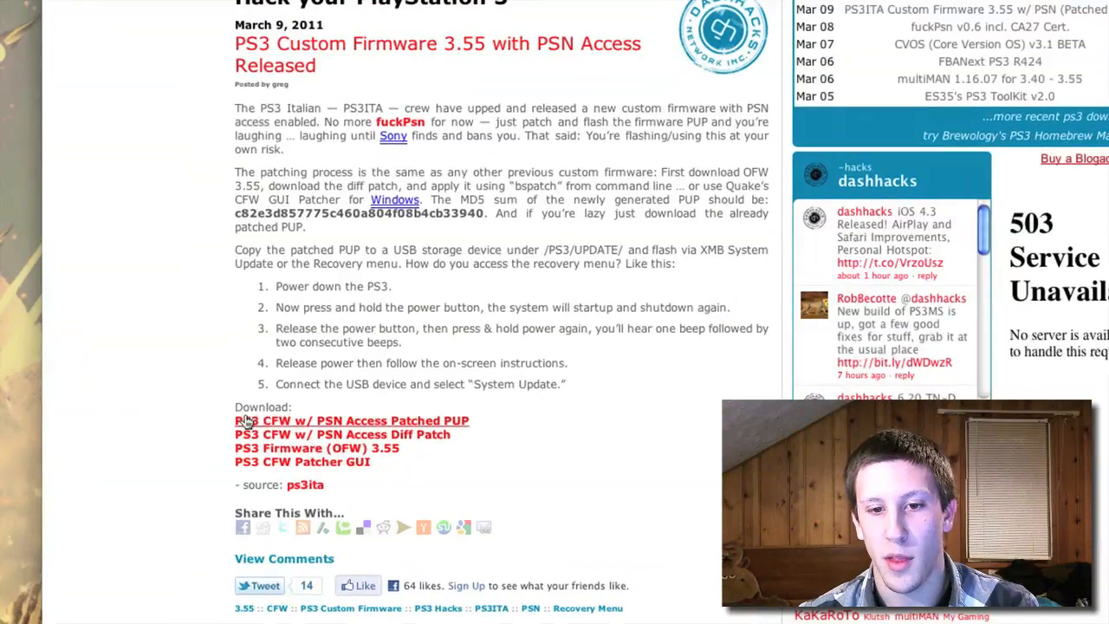
{"action": "mouse_move", "coordinate": [347, 424]}
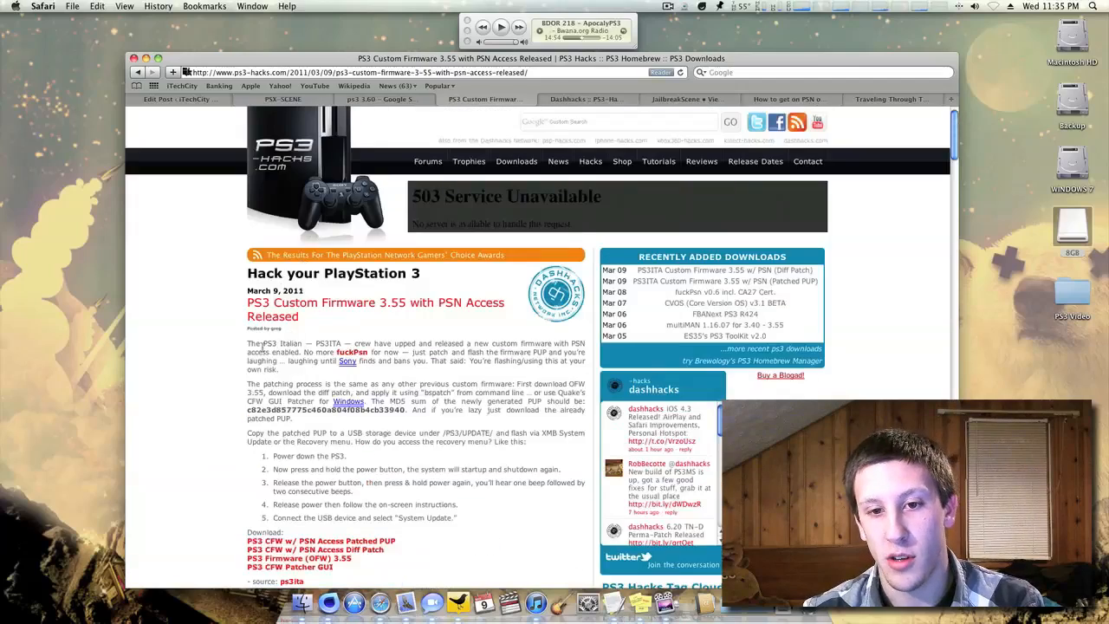
{"action": "scroll", "scroll_direction": "down", "scroll_amount": 3}
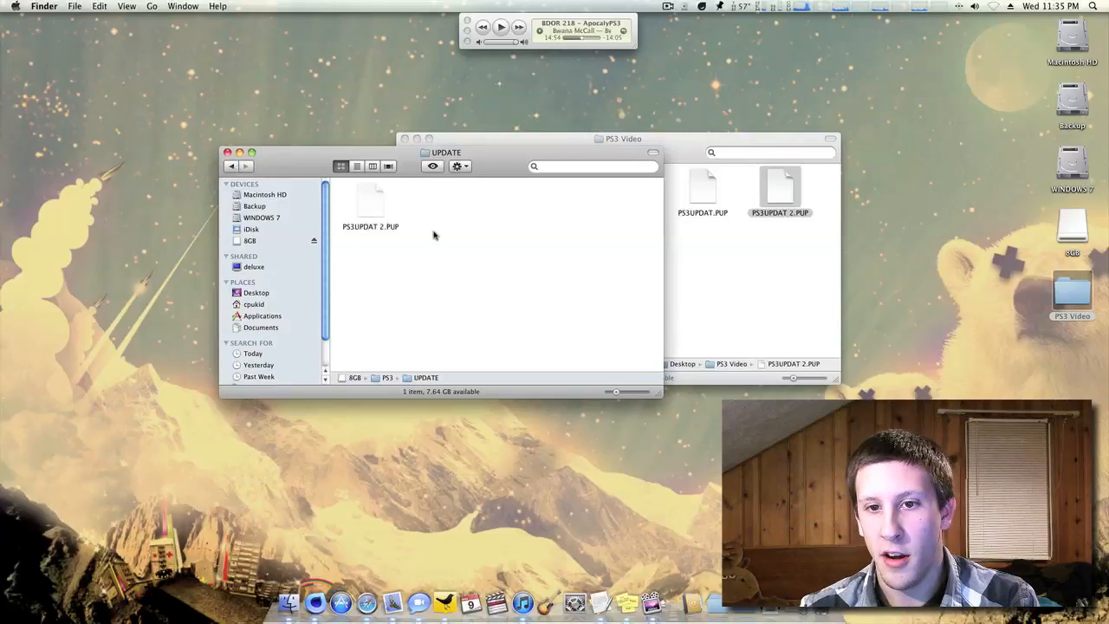
Drag the custom firmware PUP from the PS3 Video folder into the UPDATE folder
{"action": "left_click", "coordinate": [371, 204]}
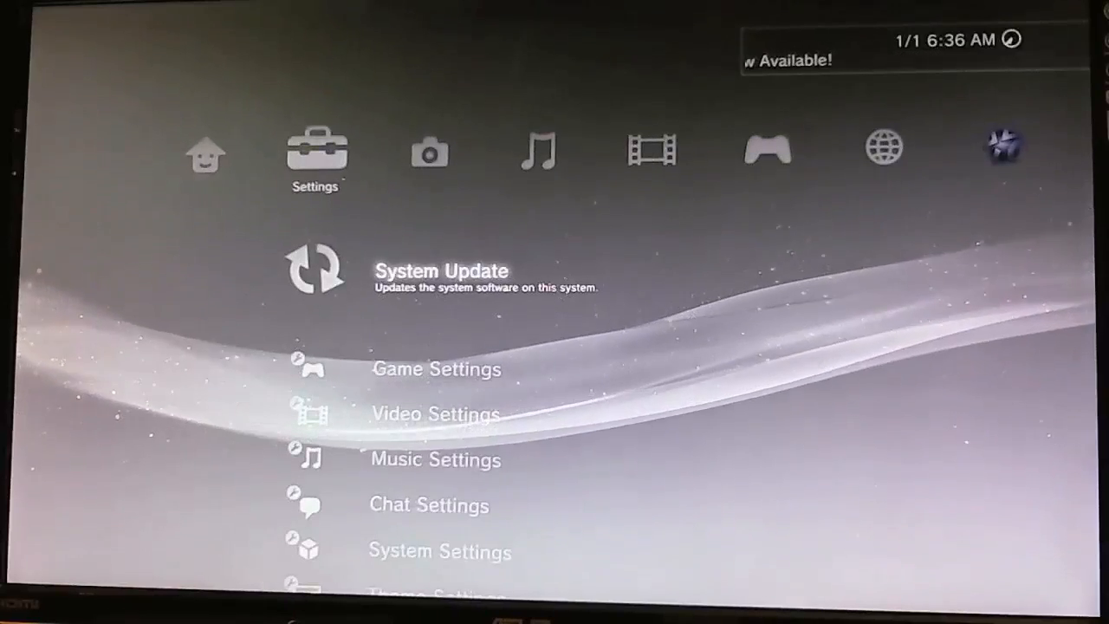
Run Settings > System Update via storage media and start copying the custom firmware
{"action": "left_click", "coordinate": [442, 271]}
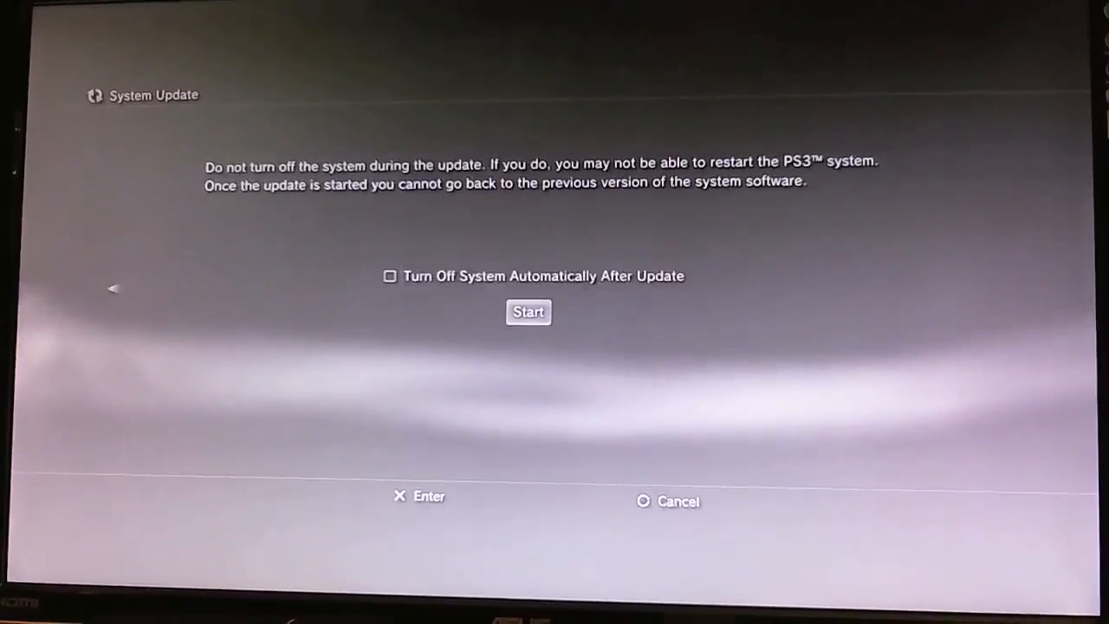
{"action": "left_click", "coordinate": [527, 312]}
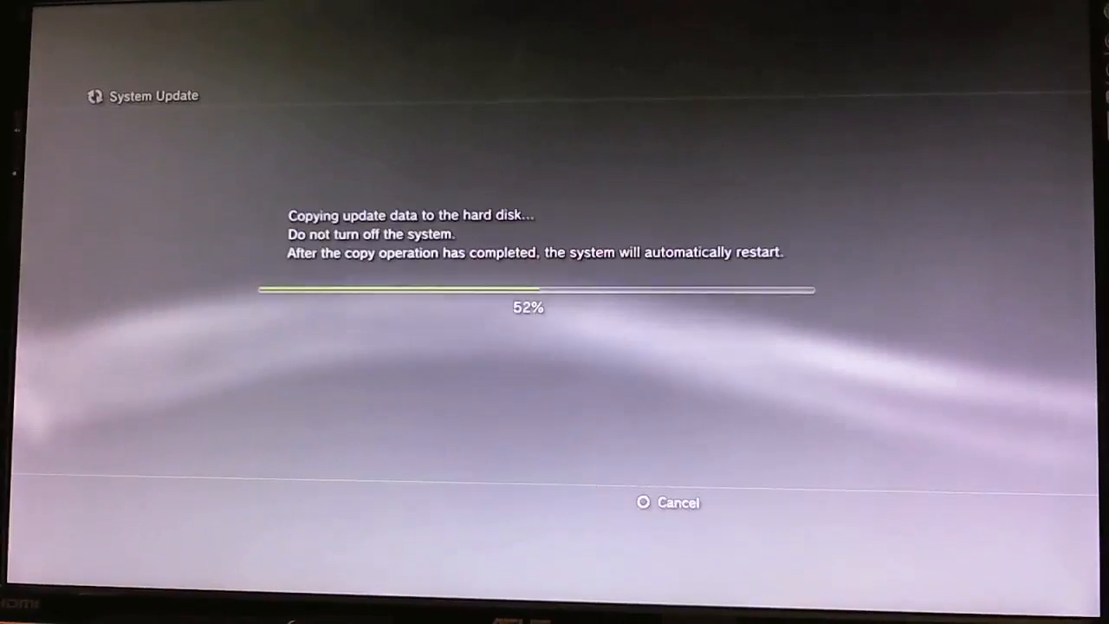